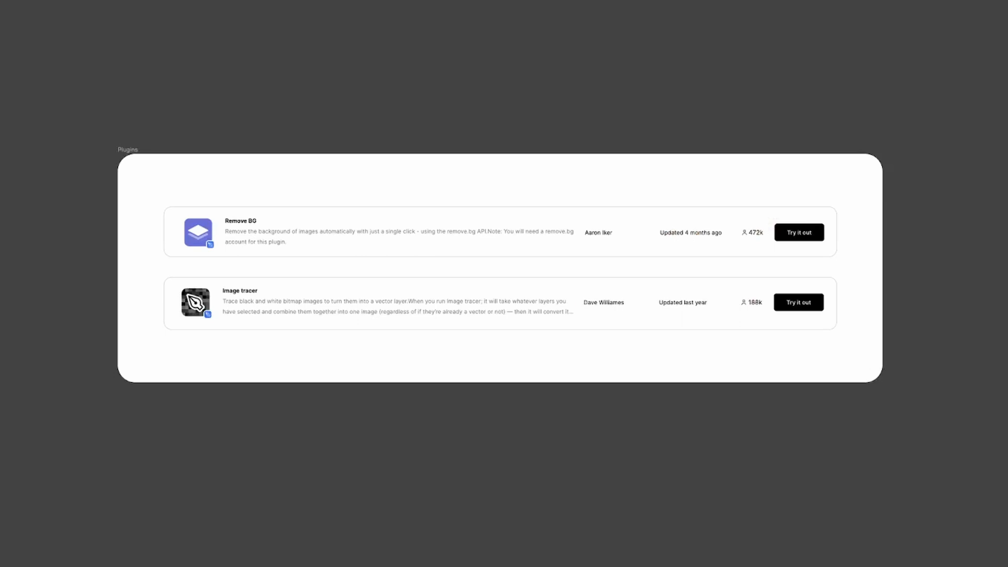
{"action": "mouse_move", "coordinate": [274, 84]}
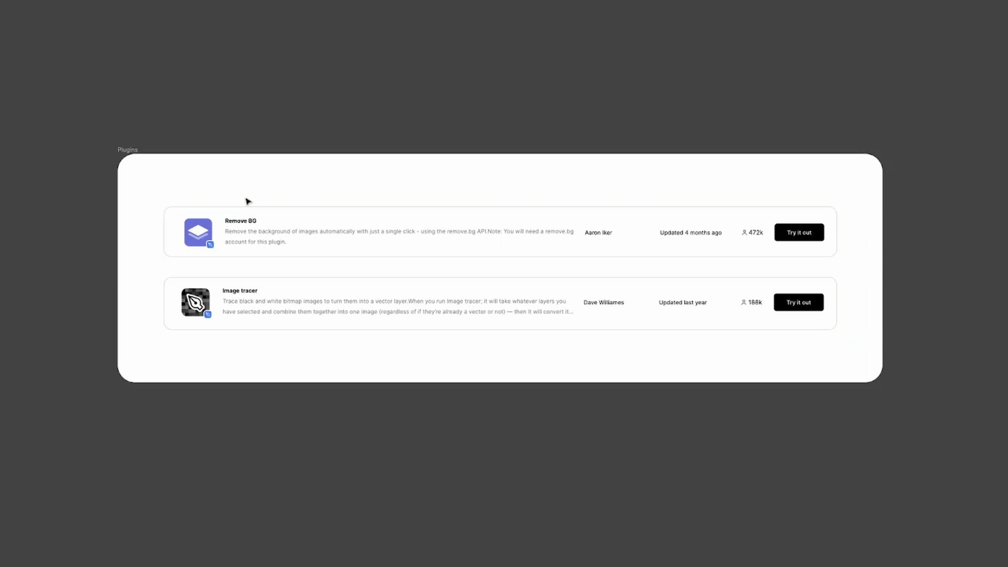
{"action": "mouse_move", "coordinate": [248, 190]}
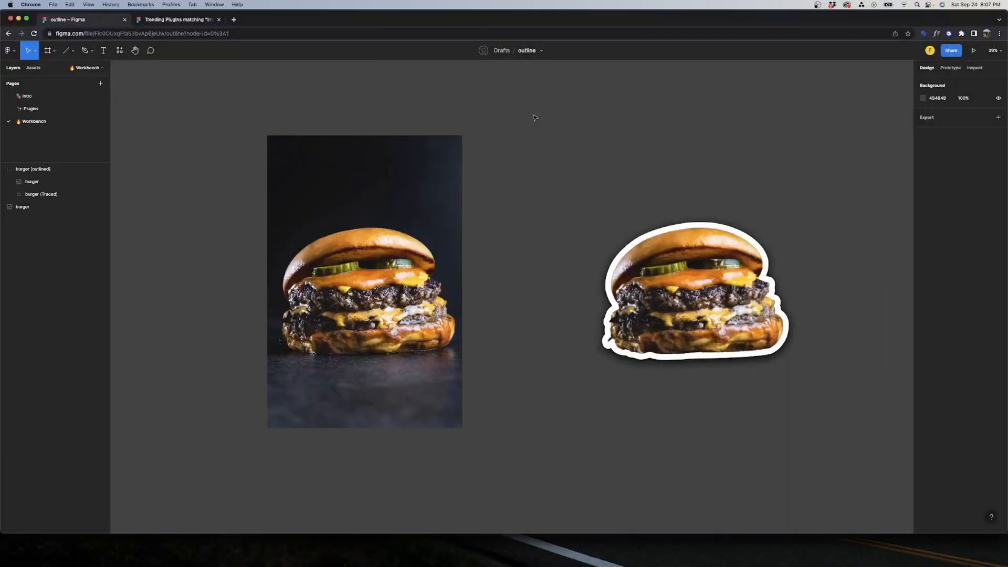
- Run the Remove BG plugin on the burger photo to cut out its dark background
{"action": "left_click", "coordinate": [364, 282]}
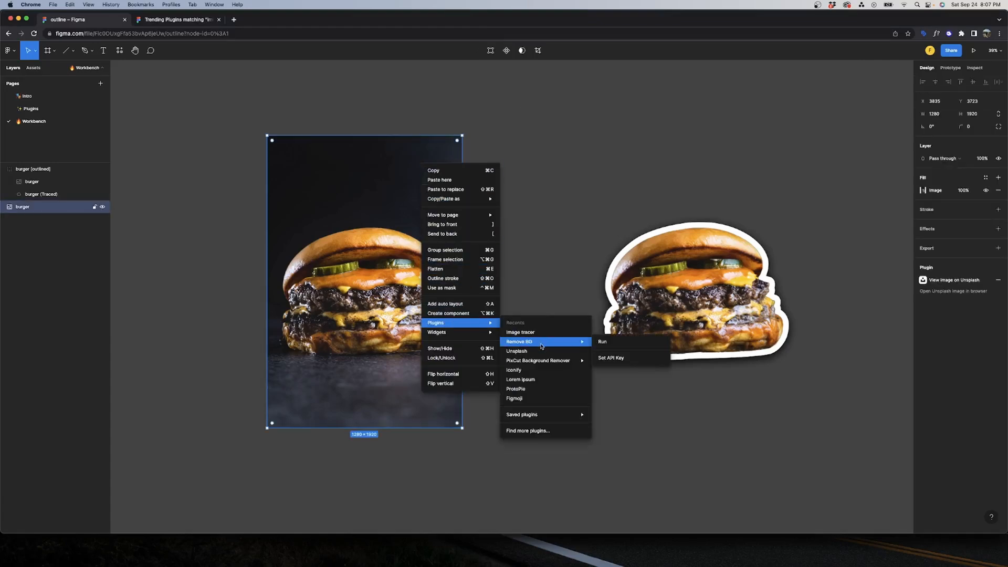
{"action": "left_click", "coordinate": [603, 341]}
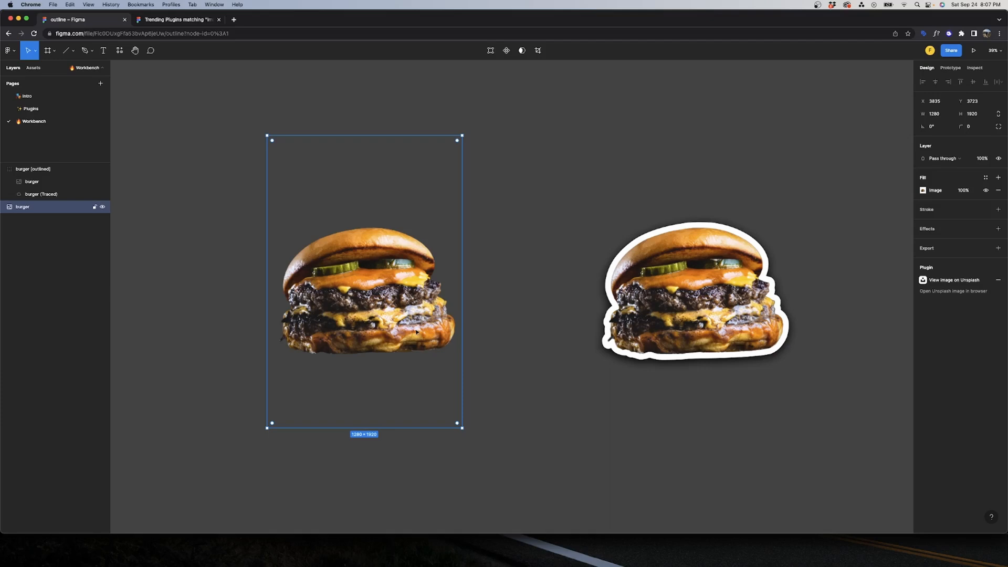
{"action": "mouse_move", "coordinate": [364, 282]}
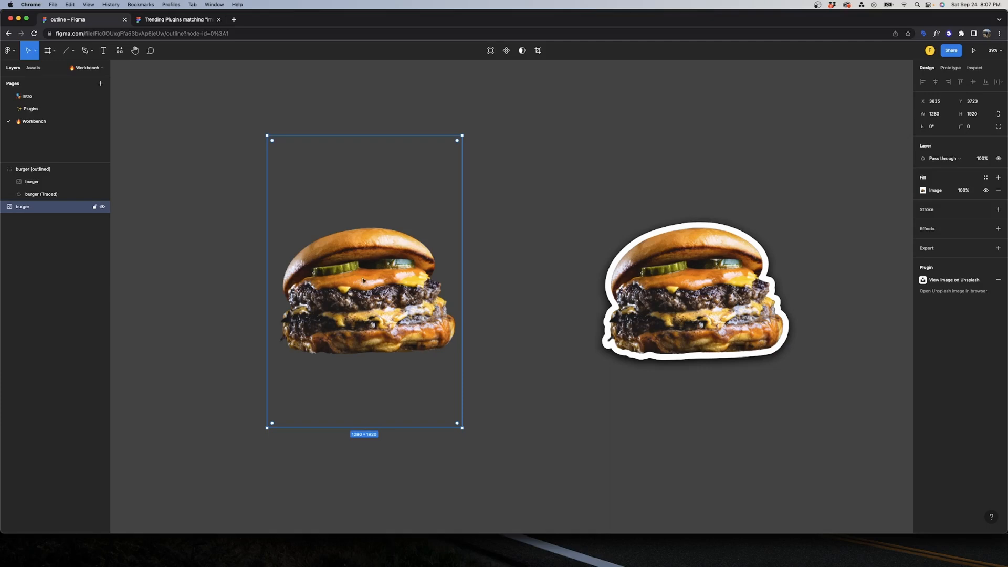
{"action": "mouse_move", "coordinate": [411, 199]}
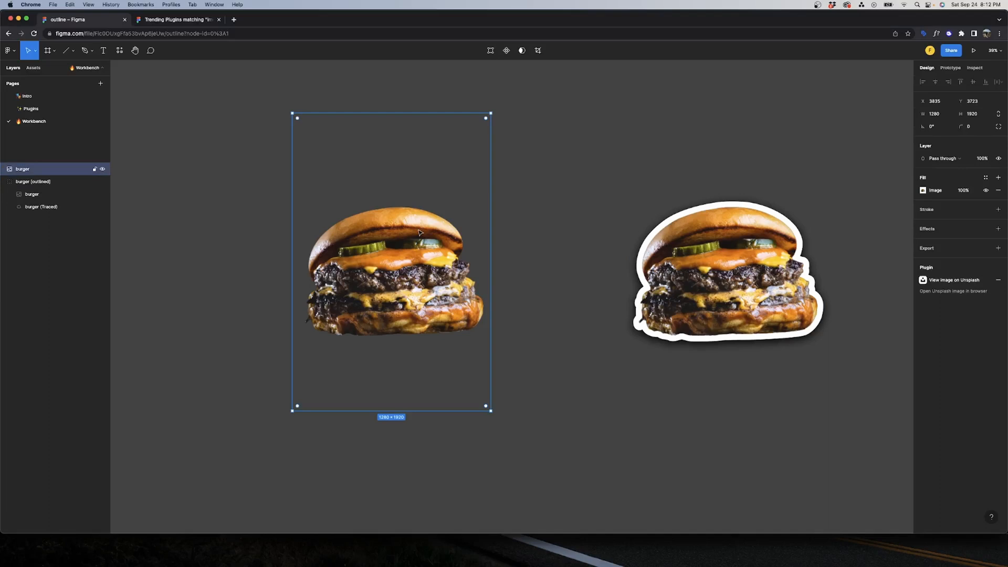
- Run Image tracer on the cut-out burger and place the black traced vector silhouette
{"action": "right_click", "coordinate": [418, 232]}
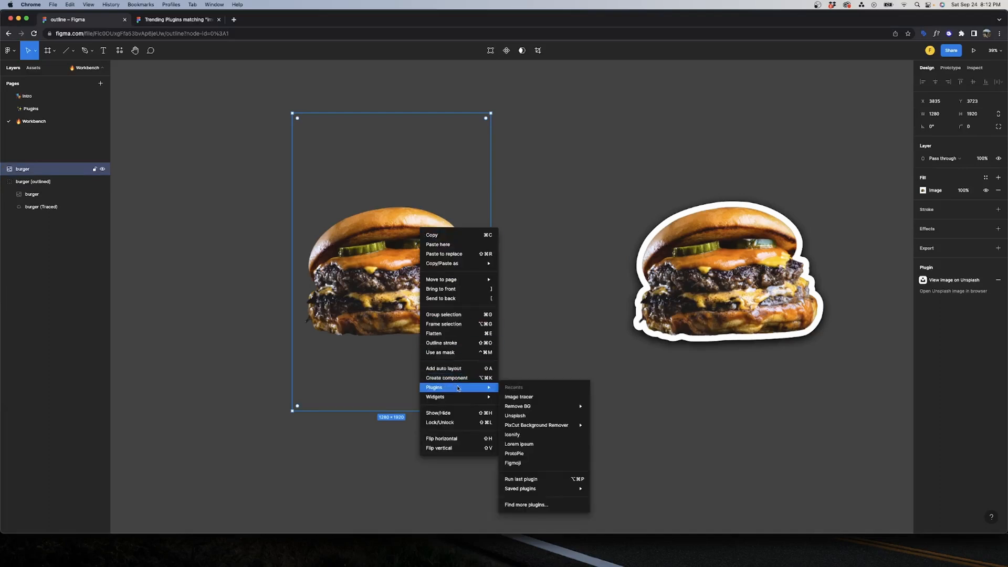
{"action": "left_click", "coordinate": [519, 397]}
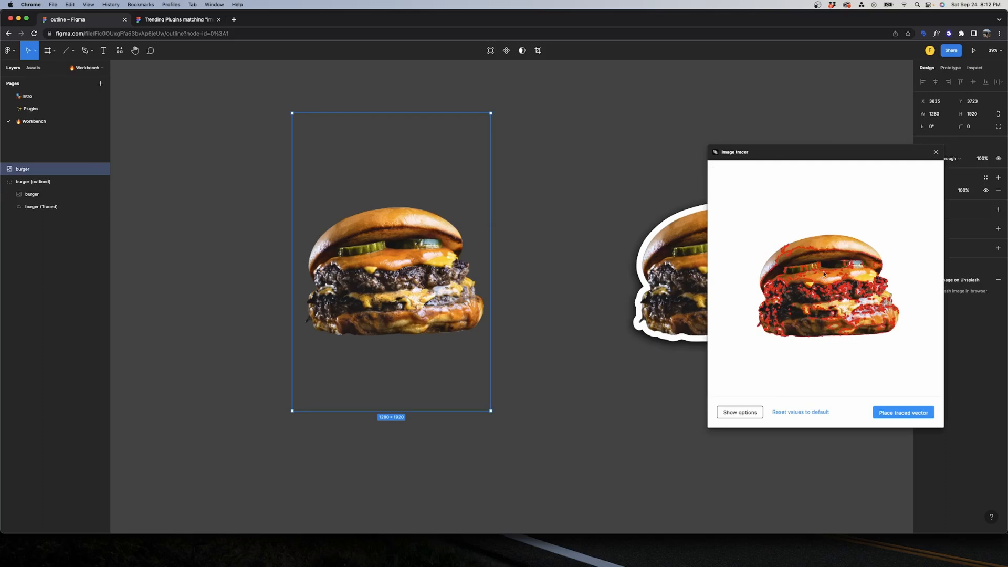
{"action": "left_click", "coordinate": [740, 412]}
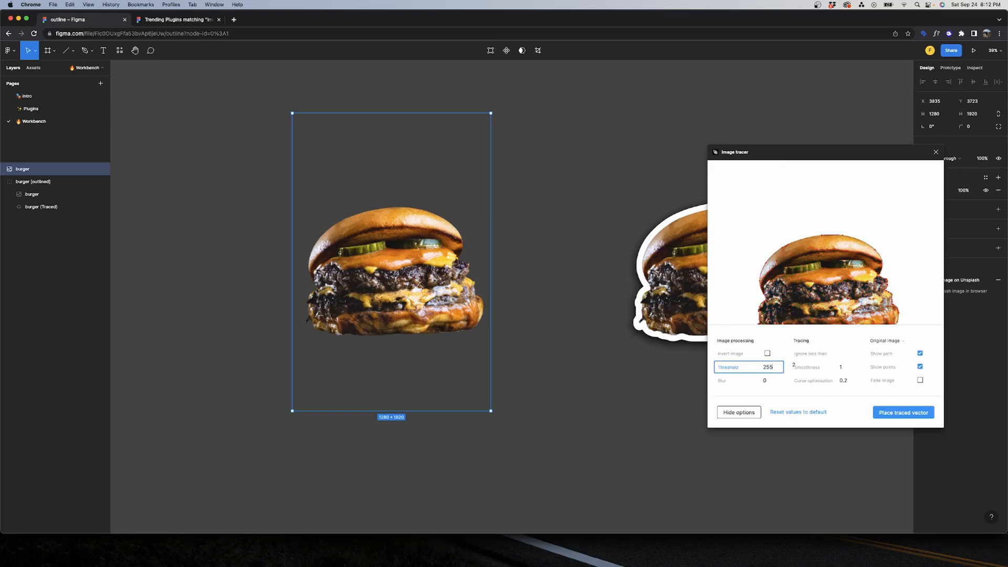
{"action": "left_click", "coordinate": [904, 412]}
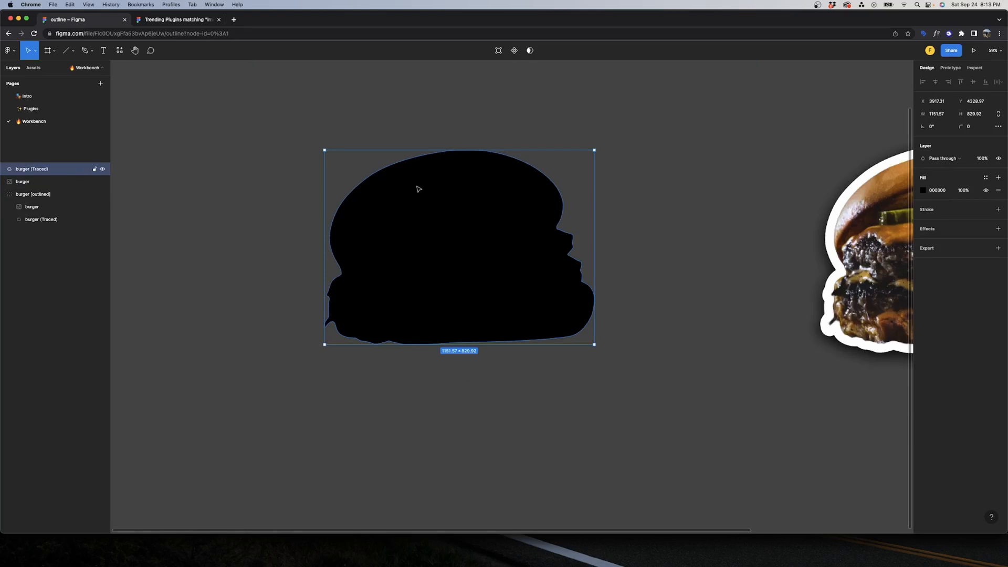
- Move burger (Traced) below the photo and make its fill and stroke FFFFFF white
{"action": "scroll", "scroll_direction": "down", "scroll_amount": 3}
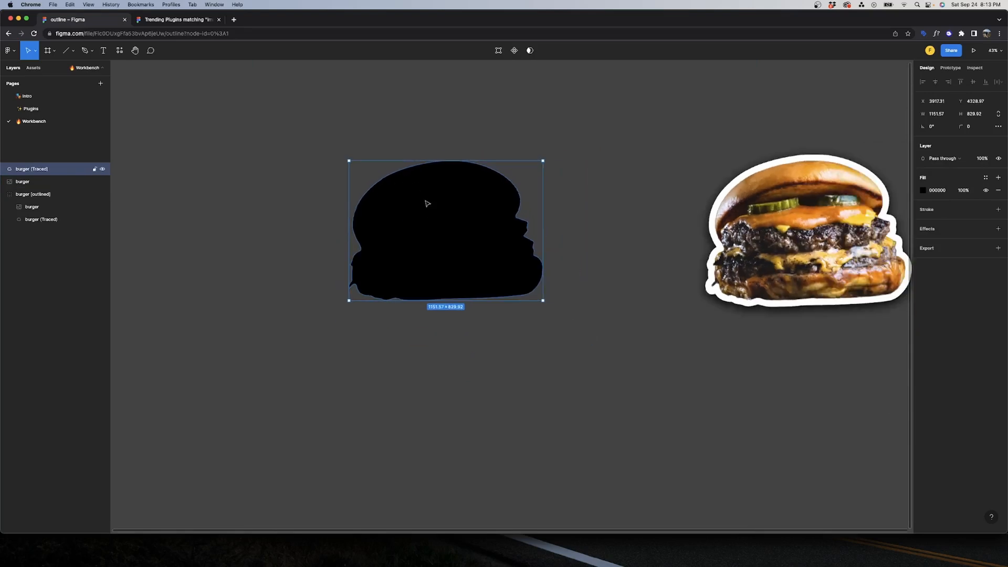
{"action": "mouse_move", "coordinate": [334, 211]}
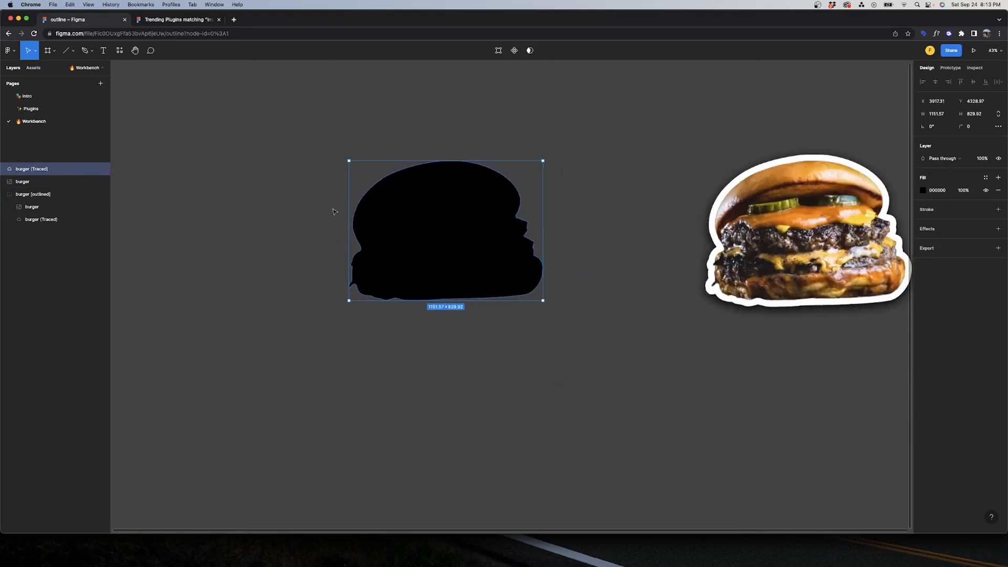
{"action": "mouse_move", "coordinate": [71, 176]}
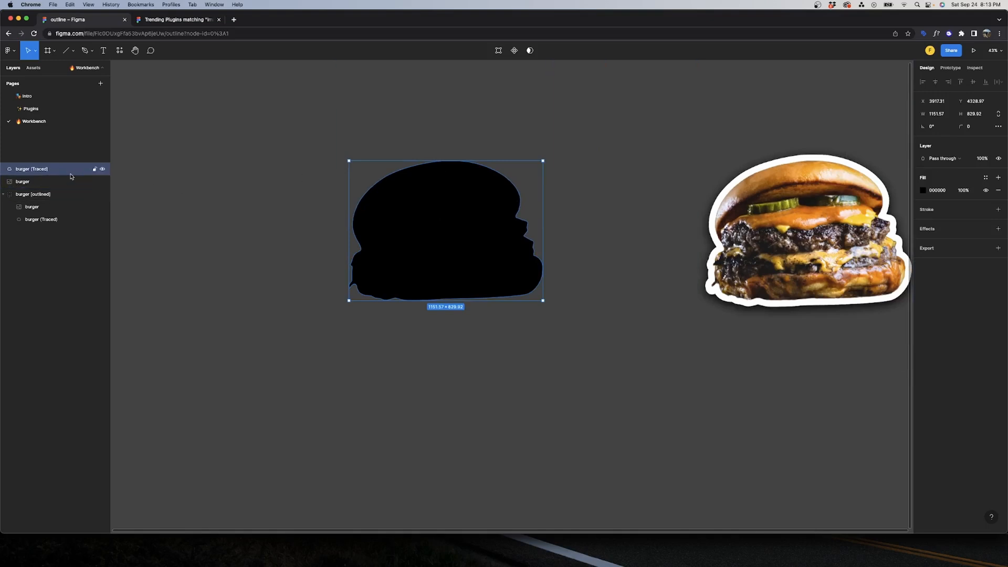
{"action": "left_click", "coordinate": [22, 168]}
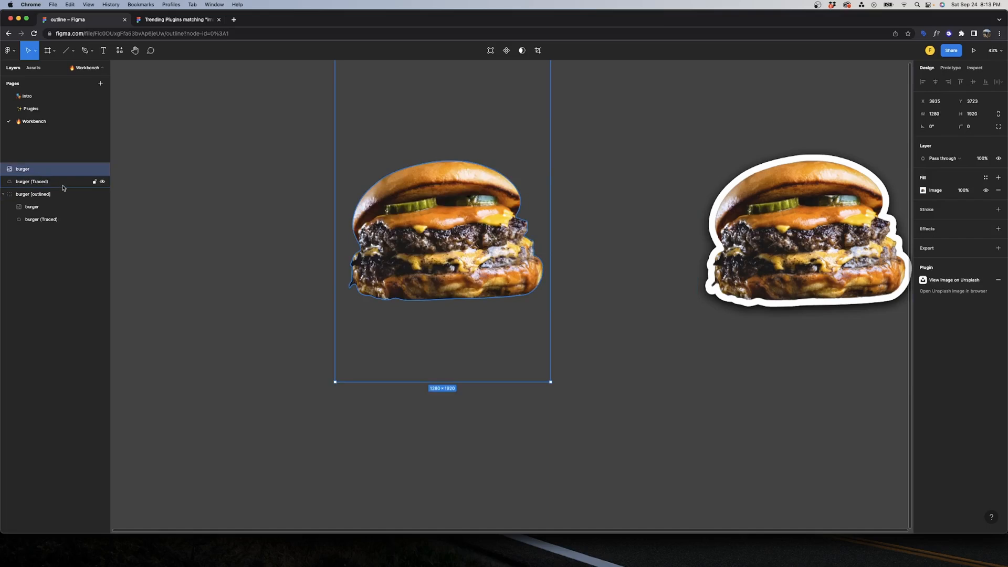
{"action": "left_click", "coordinate": [923, 191]}
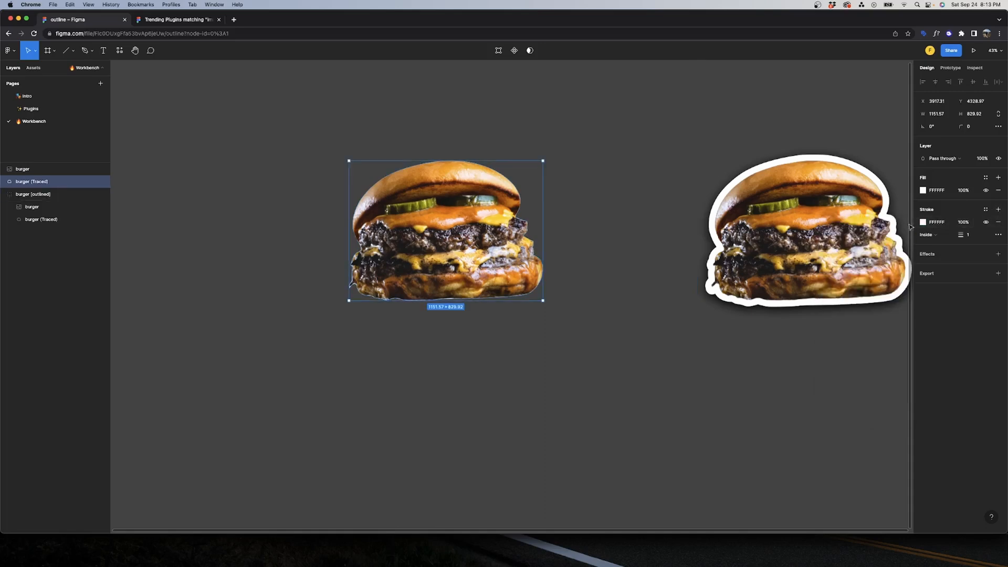
- Set the silhouette's white stroke to Outside at 33 width for a sticker border
{"action": "left_click", "coordinate": [927, 234]}
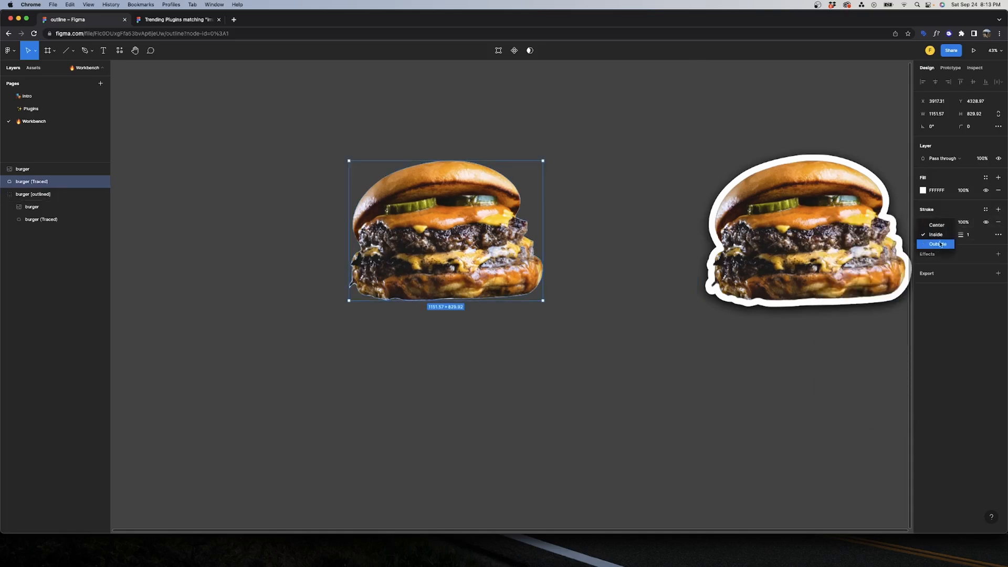
{"action": "left_click", "coordinate": [936, 243]}
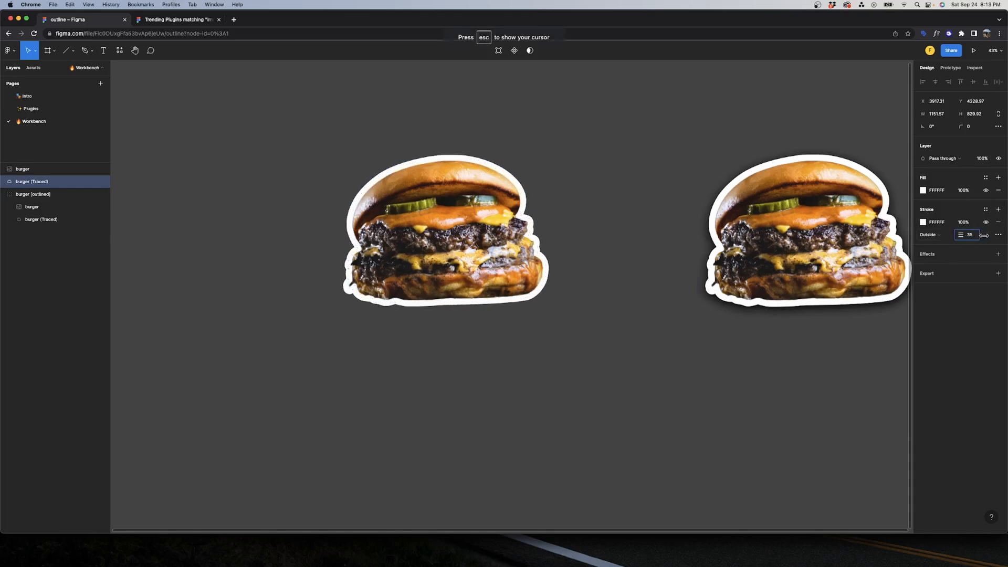
{"action": "left_click", "coordinate": [622, 174]}
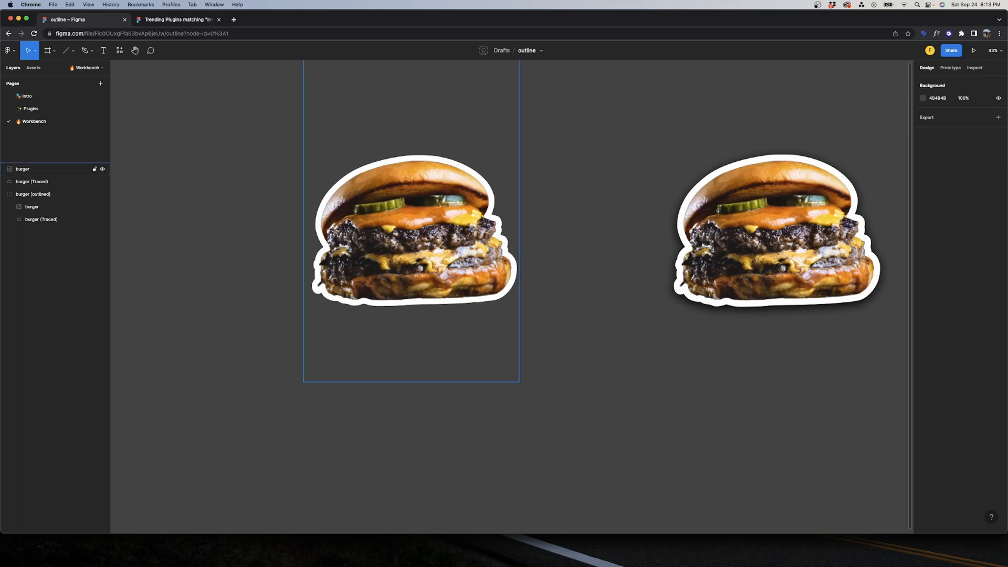
{"action": "left_click", "coordinate": [555, 187]}
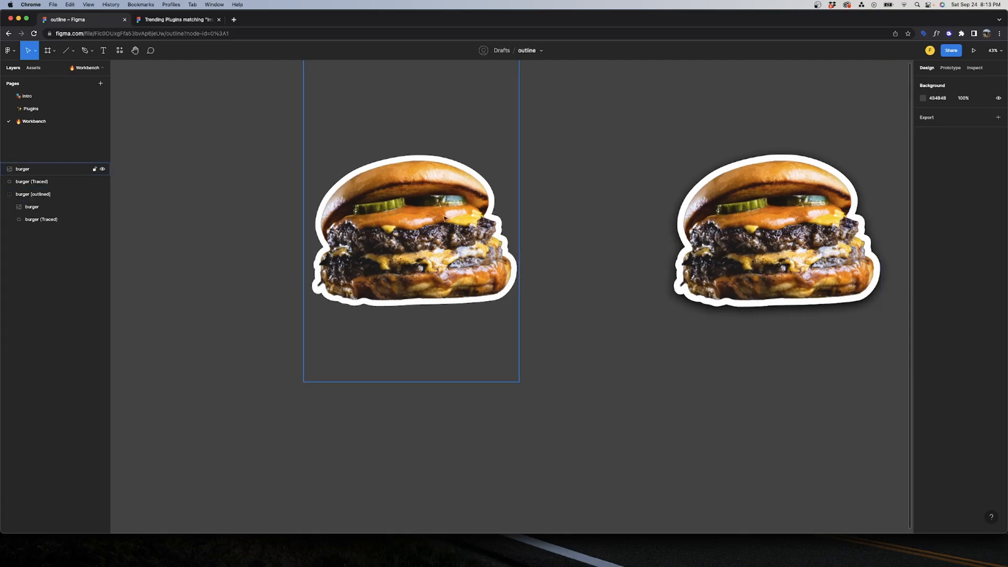
{"action": "left_click", "coordinate": [31, 182]}
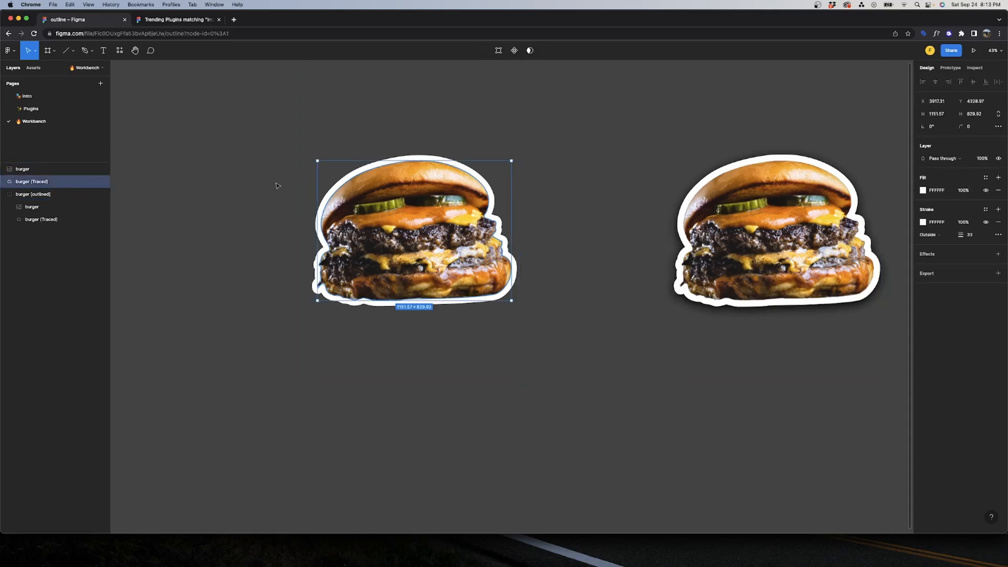
- Add a drop shadow to the silhouette and group it with the burger photo (Cmd+G)
{"action": "left_click", "coordinate": [999, 254]}
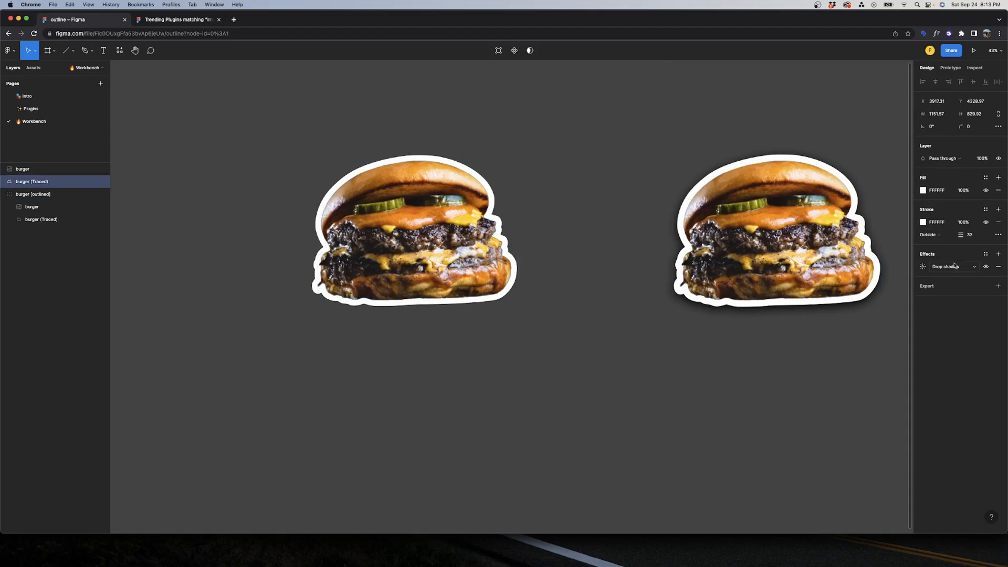
{"action": "left_click", "coordinate": [923, 266]}
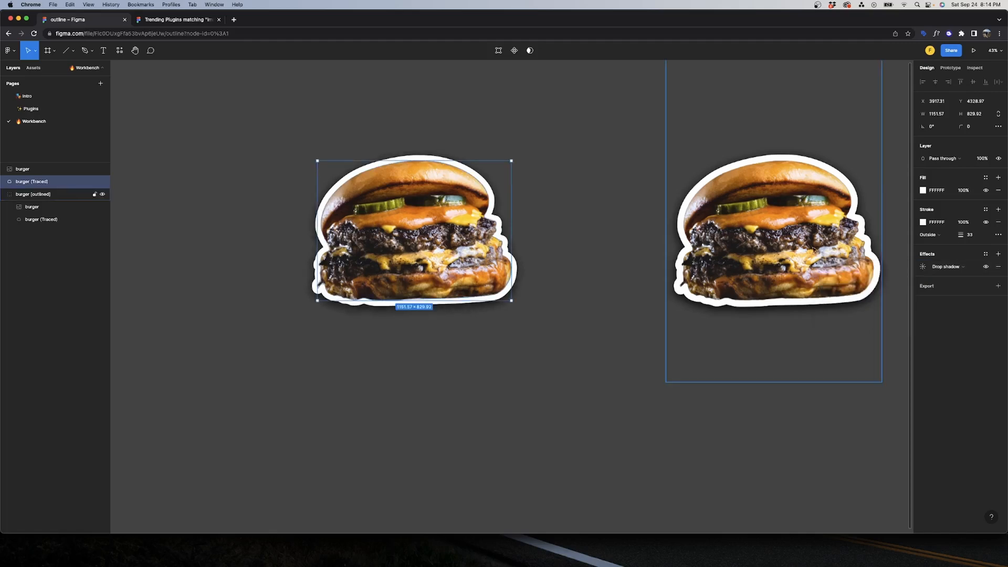
{"action": "left_click", "coordinate": [600, 234]}
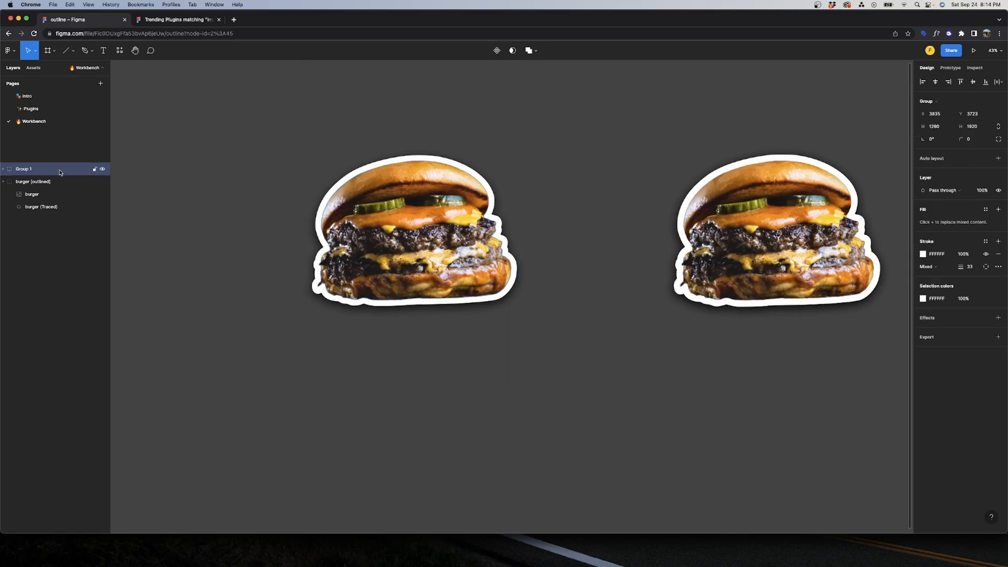
- Add a 1x PNG export setting to Group 1
{"action": "left_click", "coordinate": [999, 337]}
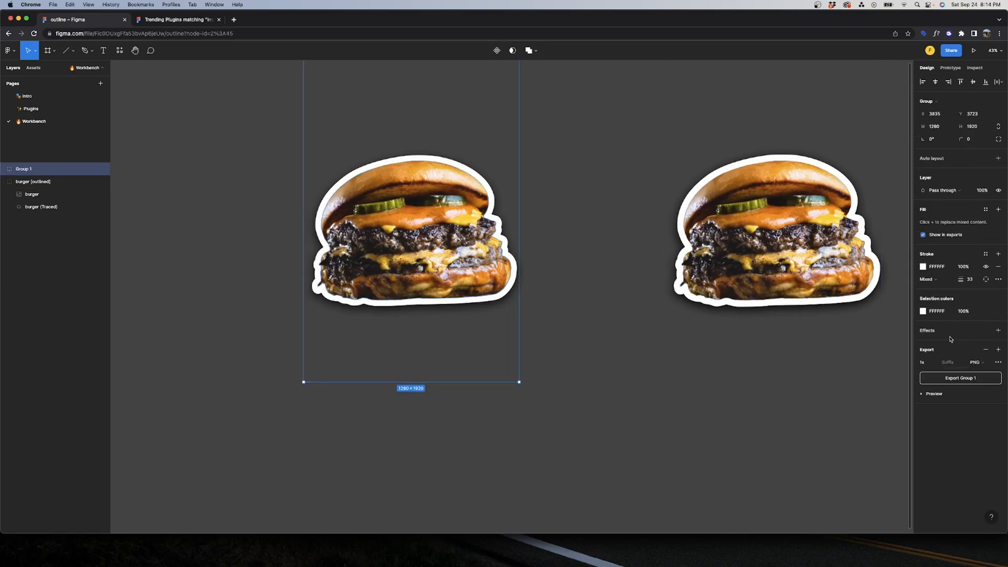
{"action": "left_click", "coordinate": [548, 301]}
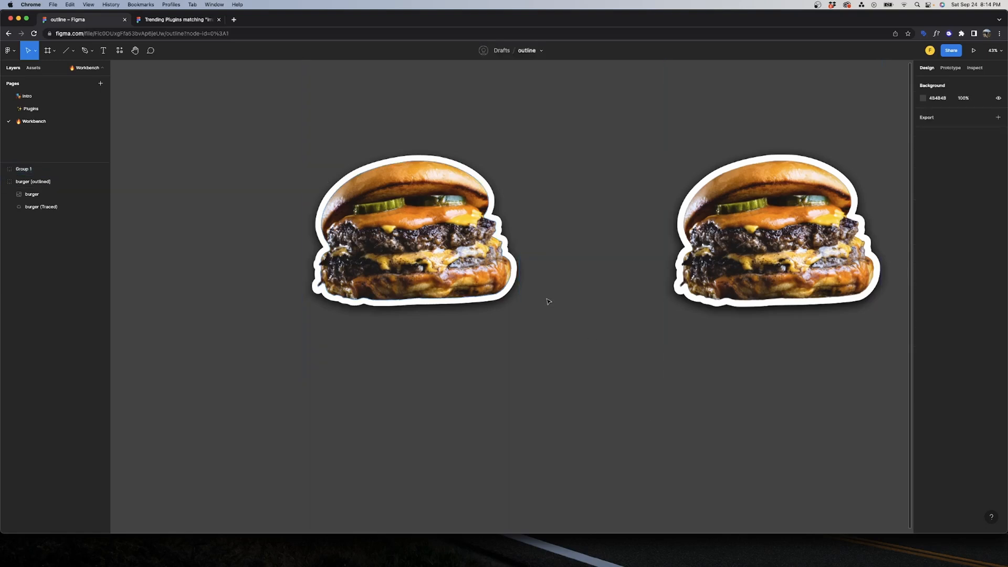